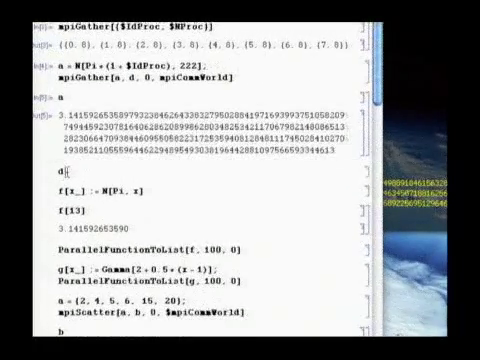
{"action": "scroll", "scroll_direction": "down", "scroll_amount": 3}
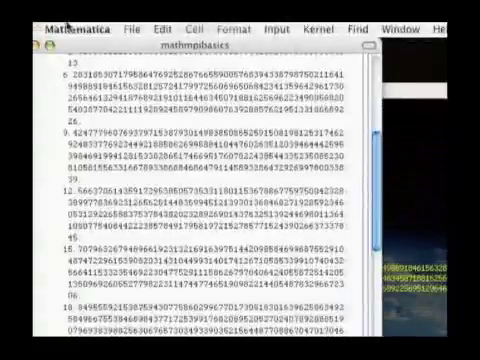
{"action": "scroll", "scroll_direction": "down", "scroll_amount": 3}
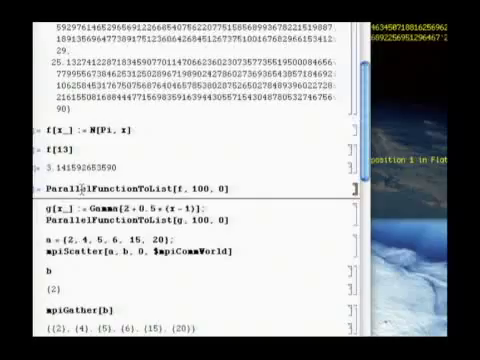
{"action": "scroll", "scroll_direction": "down", "scroll_amount": 3}
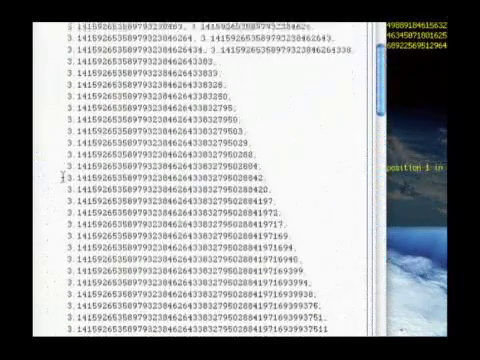
{"action": "scroll", "scroll_direction": "down", "scroll_amount": 3}
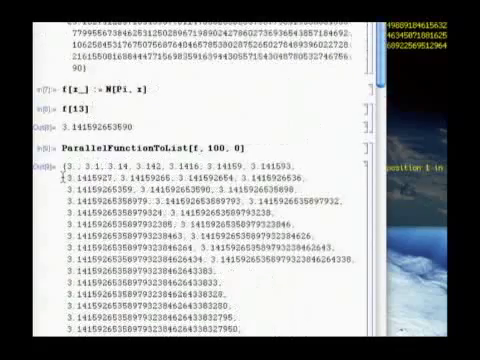
{"action": "scroll", "scroll_direction": "down", "scroll_amount": 3}
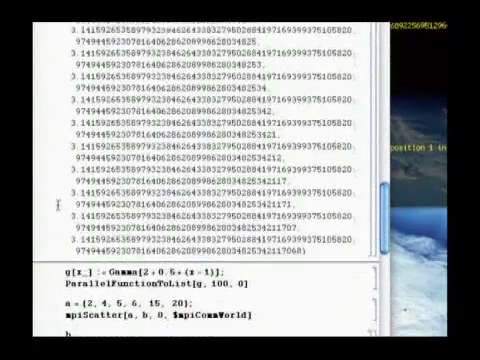
{"action": "scroll", "scroll_direction": "down", "scroll_amount": 3}
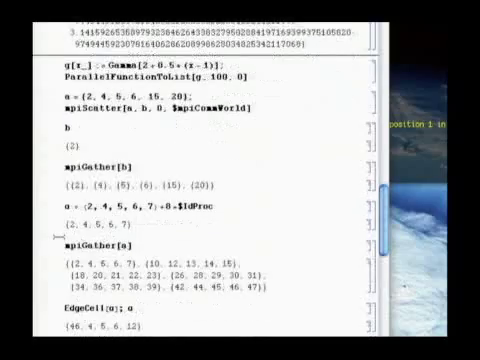
{"action": "scroll", "scroll_direction": "down", "scroll_amount": 3}
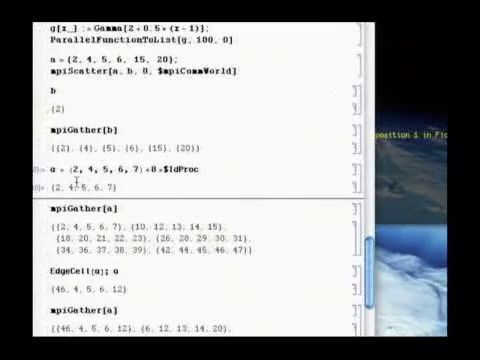
{"action": "scroll", "scroll_direction": "down", "scroll_amount": 3}
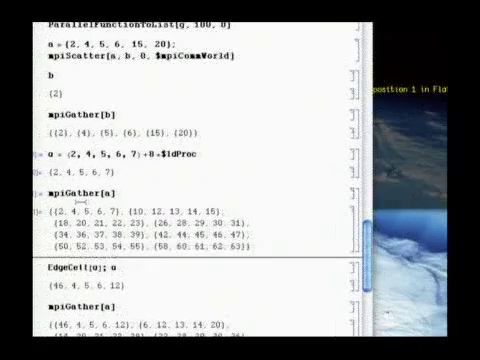
{"action": "scroll", "scroll_direction": "down", "scroll_amount": 3}
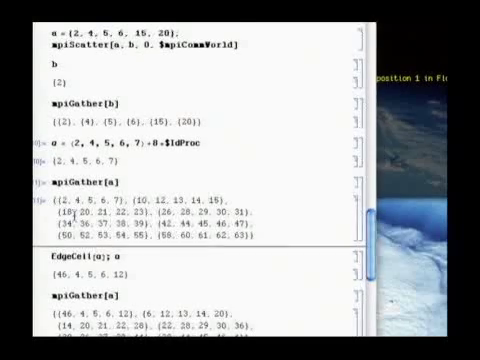
{"action": "scroll", "scroll_direction": "down", "scroll_amount": 3}
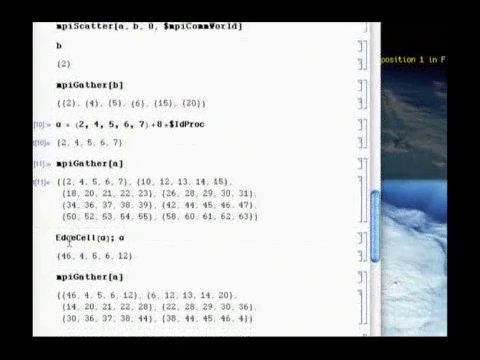
{"action": "scroll", "scroll_direction": "down", "scroll_amount": 3}
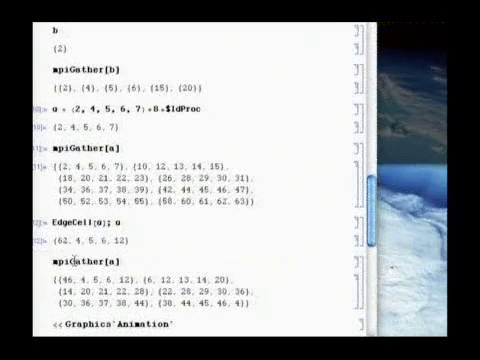
{"action": "scroll", "scroll_direction": "down", "scroll_amount": 3}
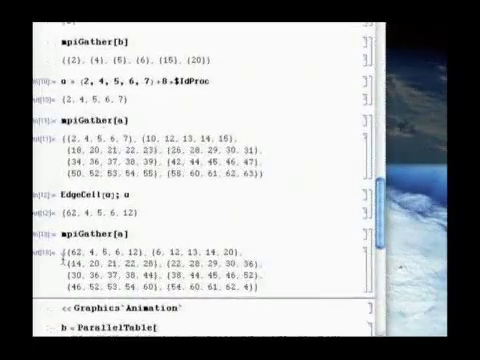
{"action": "scroll", "scroll_direction": "up", "scroll_amount": 3}
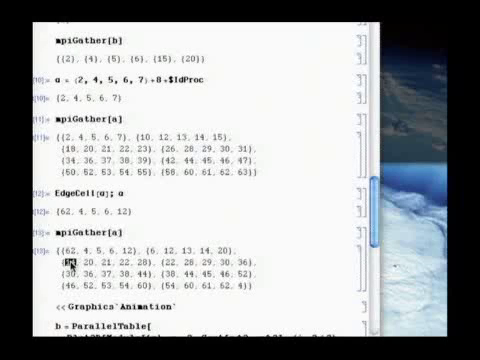
{"action": "scroll", "scroll_direction": "down", "scroll_amount": 3}
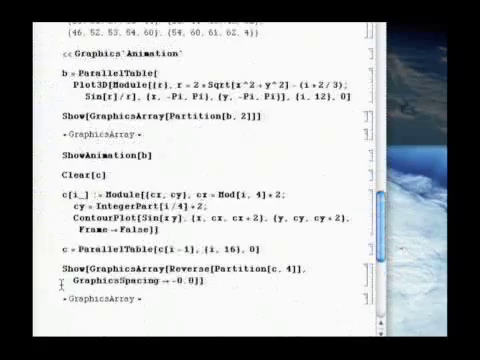
{"action": "scroll", "scroll_direction": "up", "scroll_amount": 3}
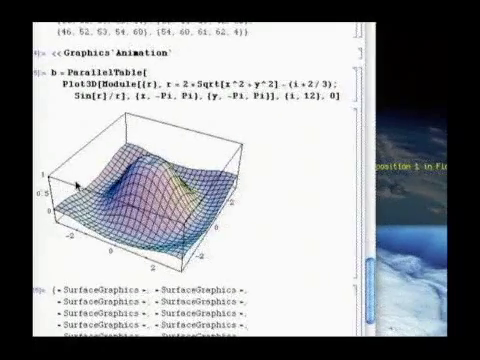
{"action": "scroll", "scroll_direction": "down", "scroll_amount": 3}
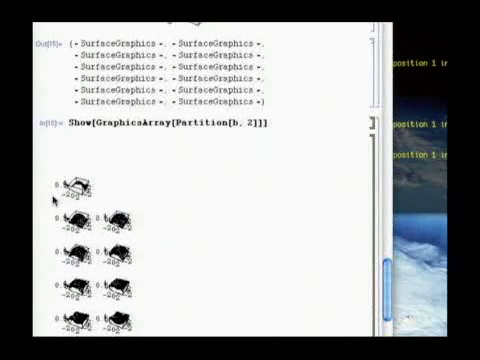
{"action": "scroll", "scroll_direction": "down", "scroll_amount": 3}
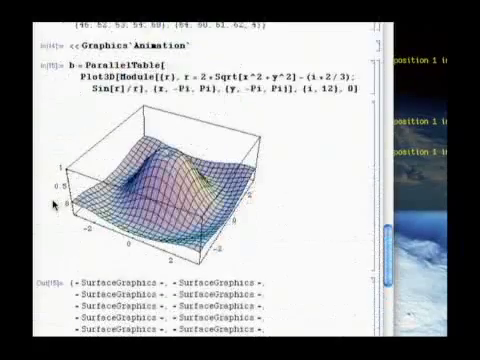
{"action": "scroll", "scroll_direction": "down", "scroll_amount": 3}
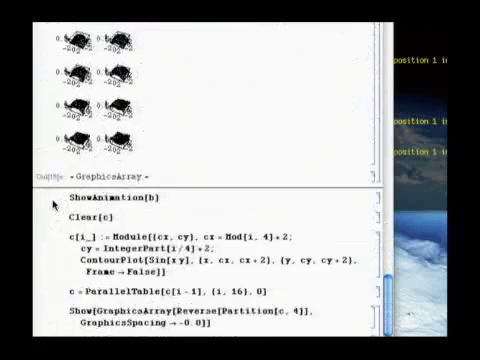
{"action": "scroll", "scroll_direction": "down", "scroll_amount": 3}
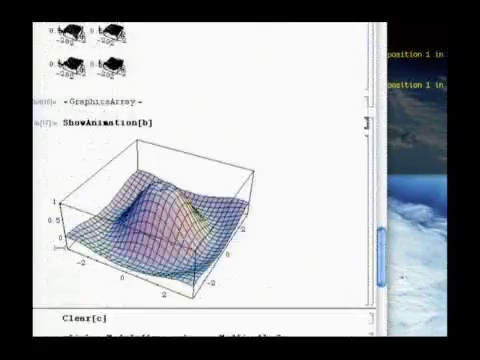
{"action": "scroll", "scroll_direction": "down", "scroll_amount": 3}
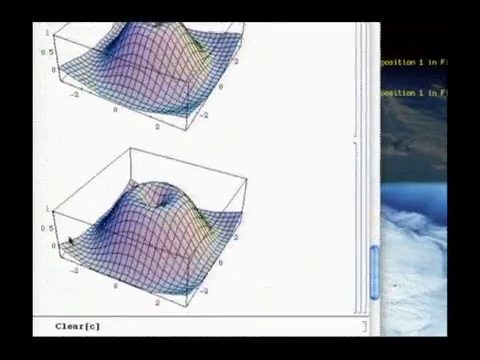